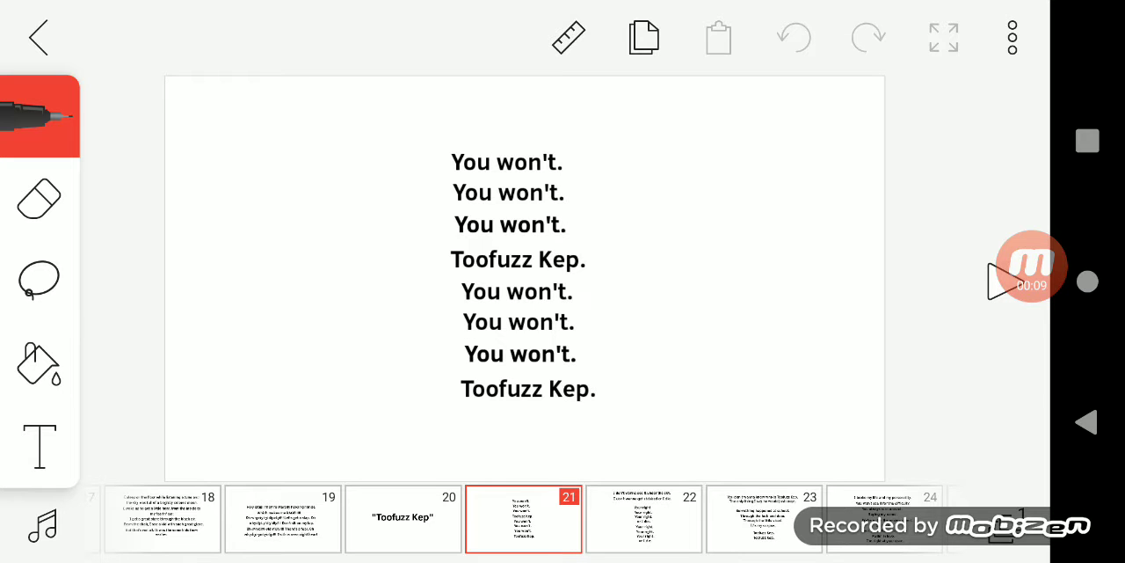
Advance the timeline from frame 21 through frame 25, ending on the "Right above" lyric
{"action": "left_click", "coordinate": [644, 518]}
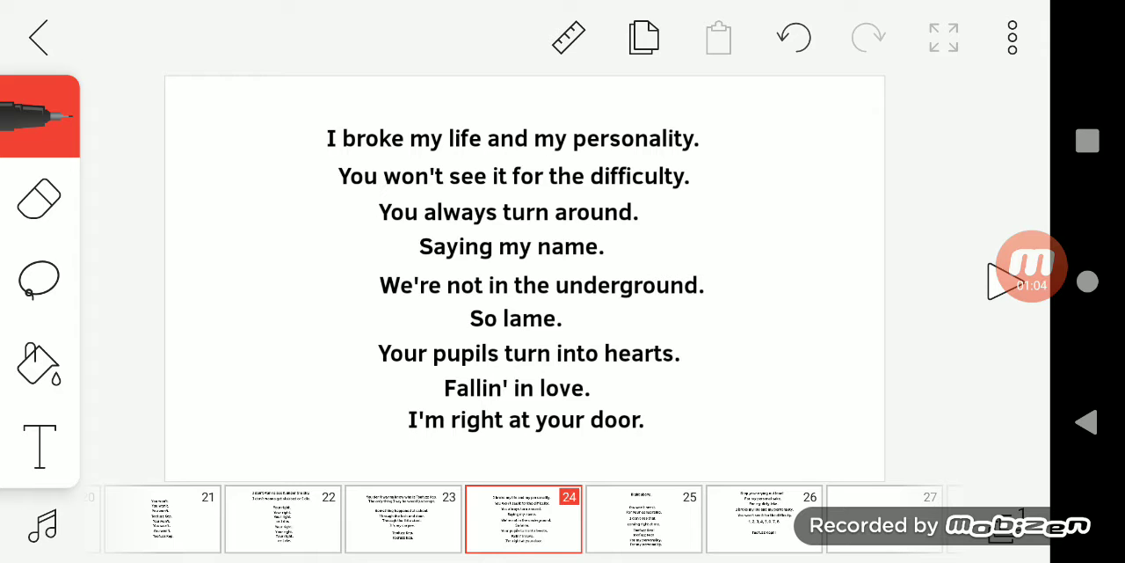
{"action": "left_click", "coordinate": [643, 519]}
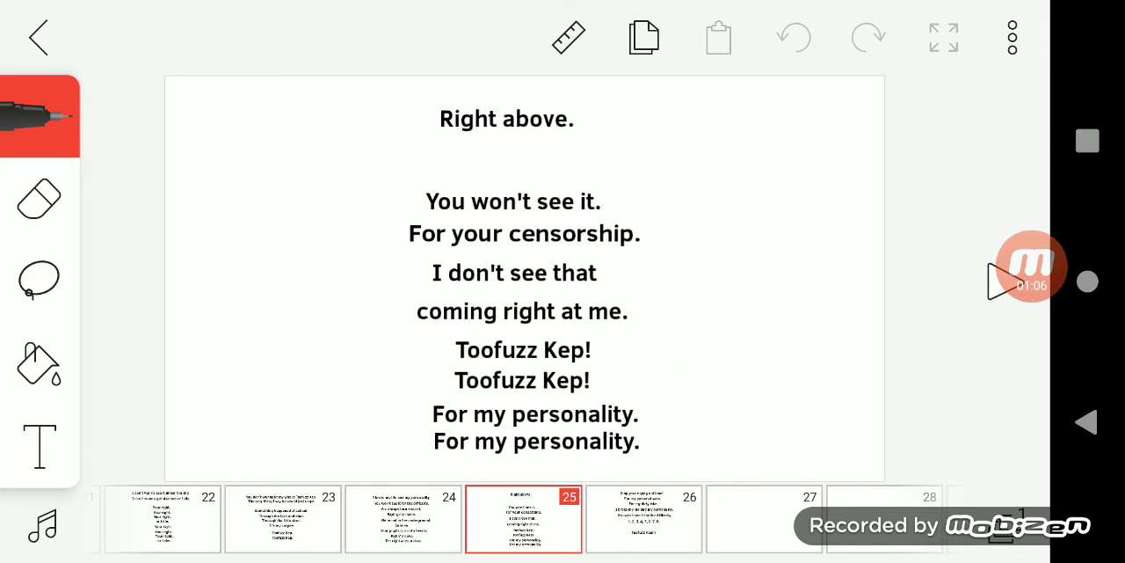